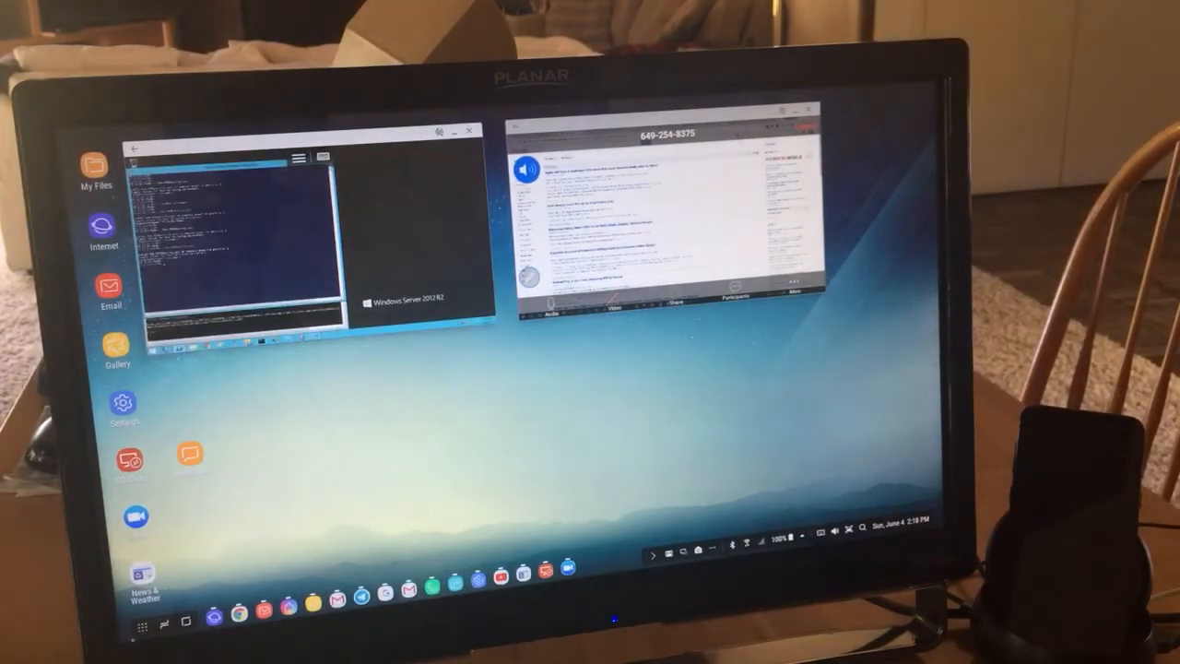
pyautogui.click(144, 624)
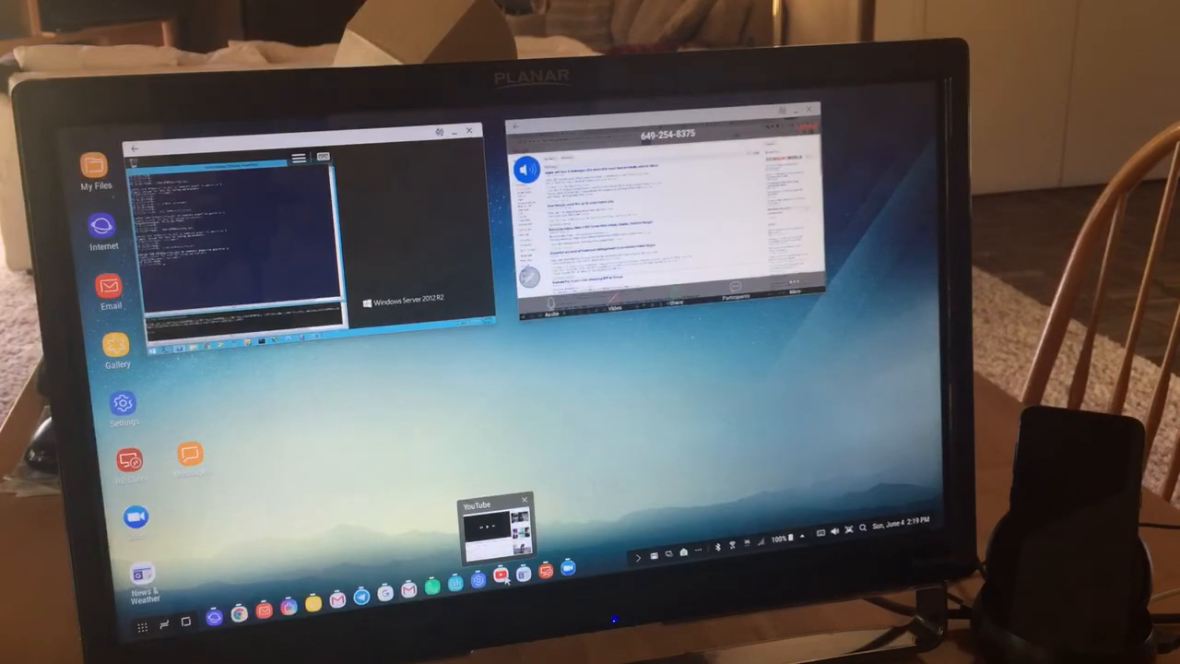
pyautogui.click(528, 498)
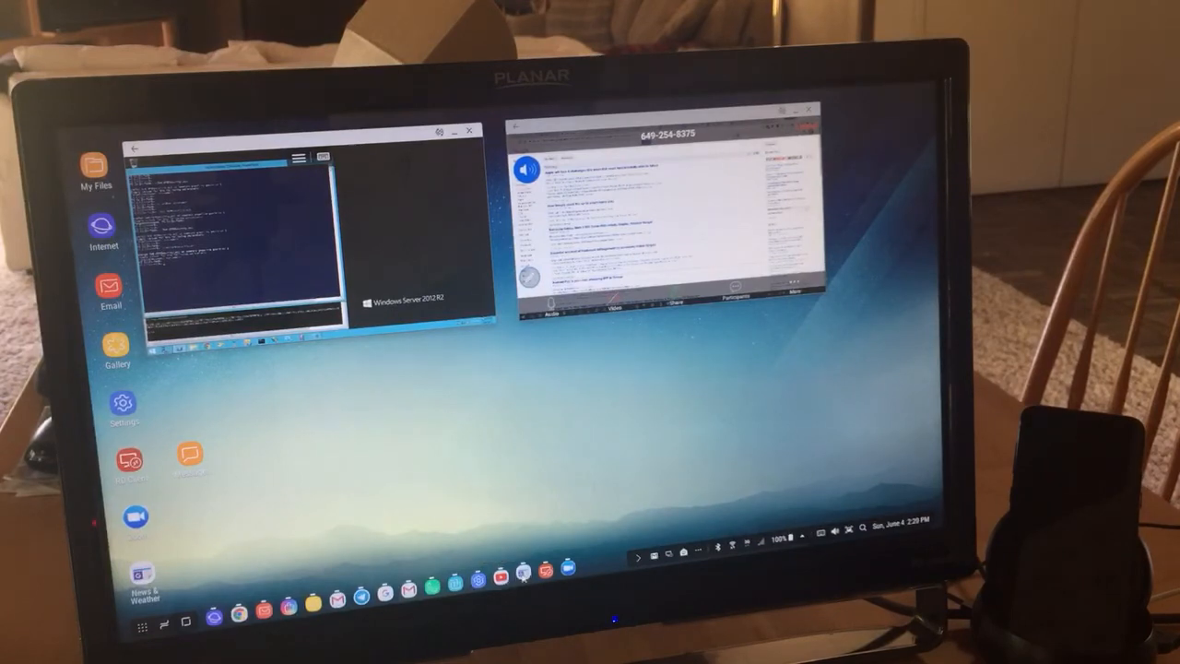